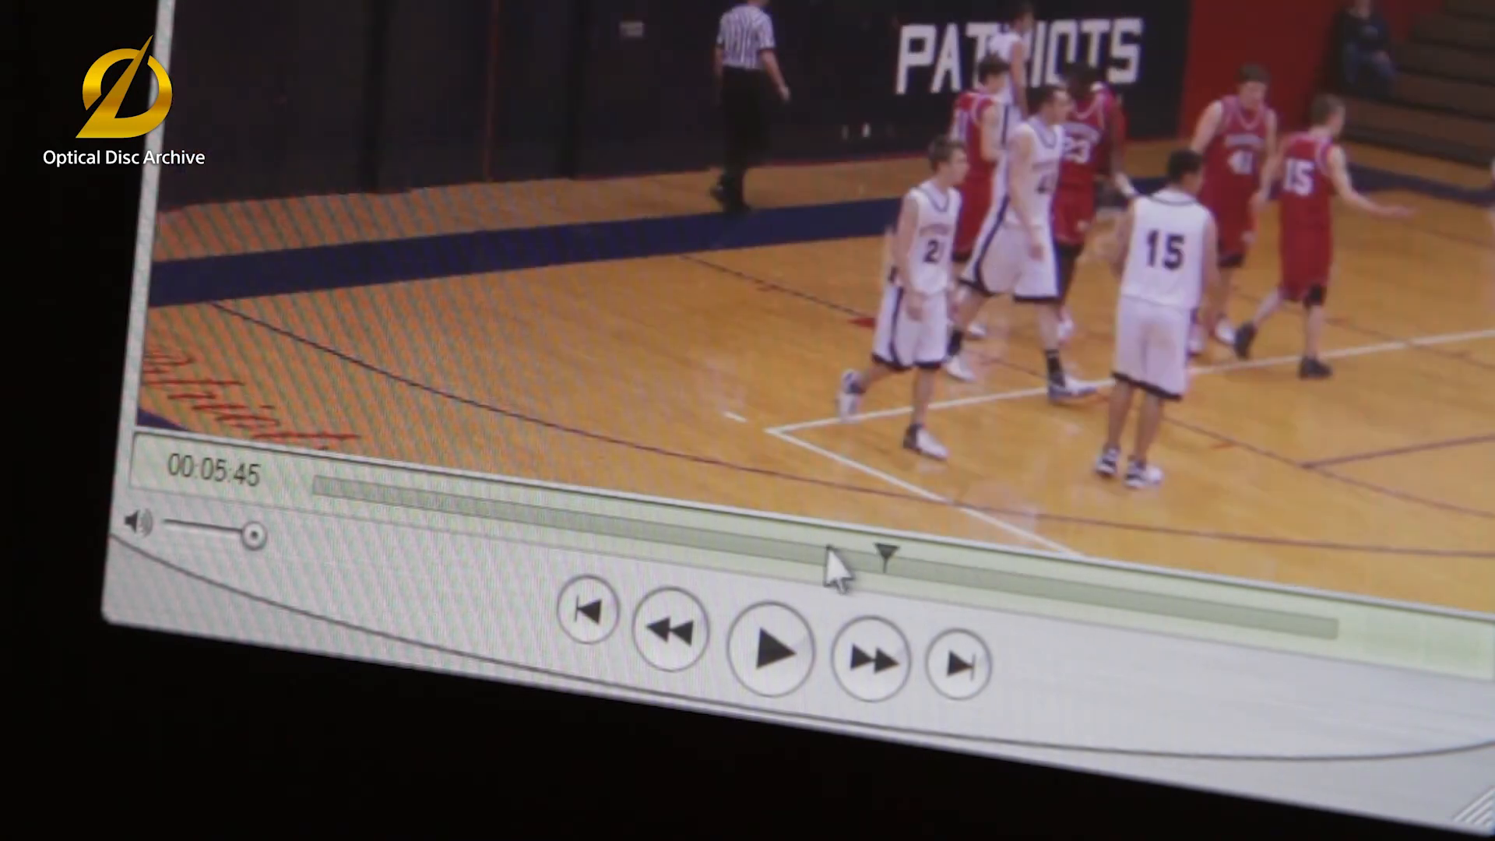
Step: Scrub the basketball game clip to a later point, then back near the start at 00:00:23
left_click(773, 648)
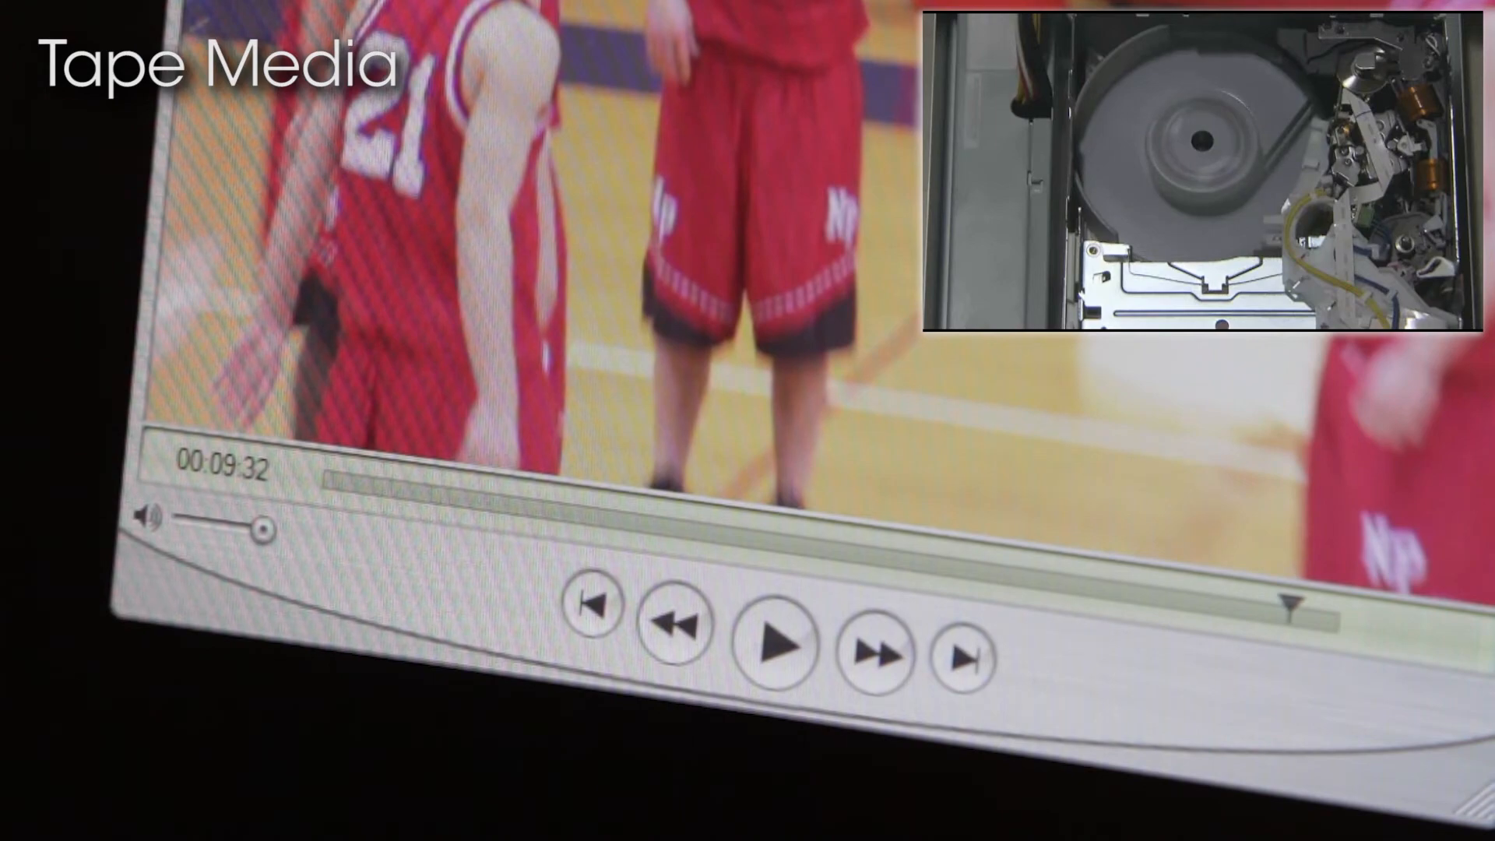
left_click(777, 645)
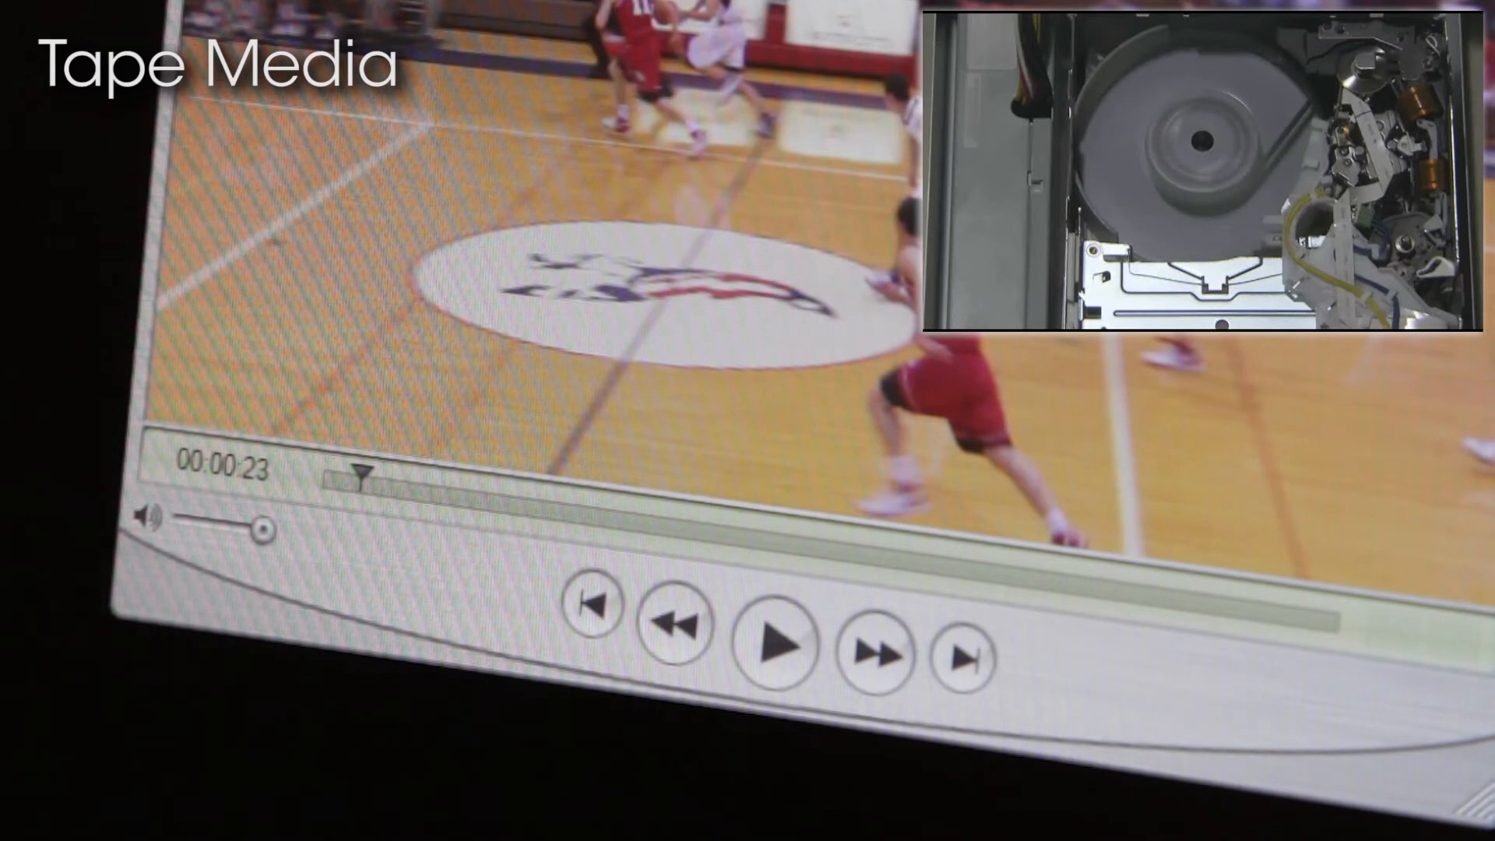
mouse_move(637, 673)
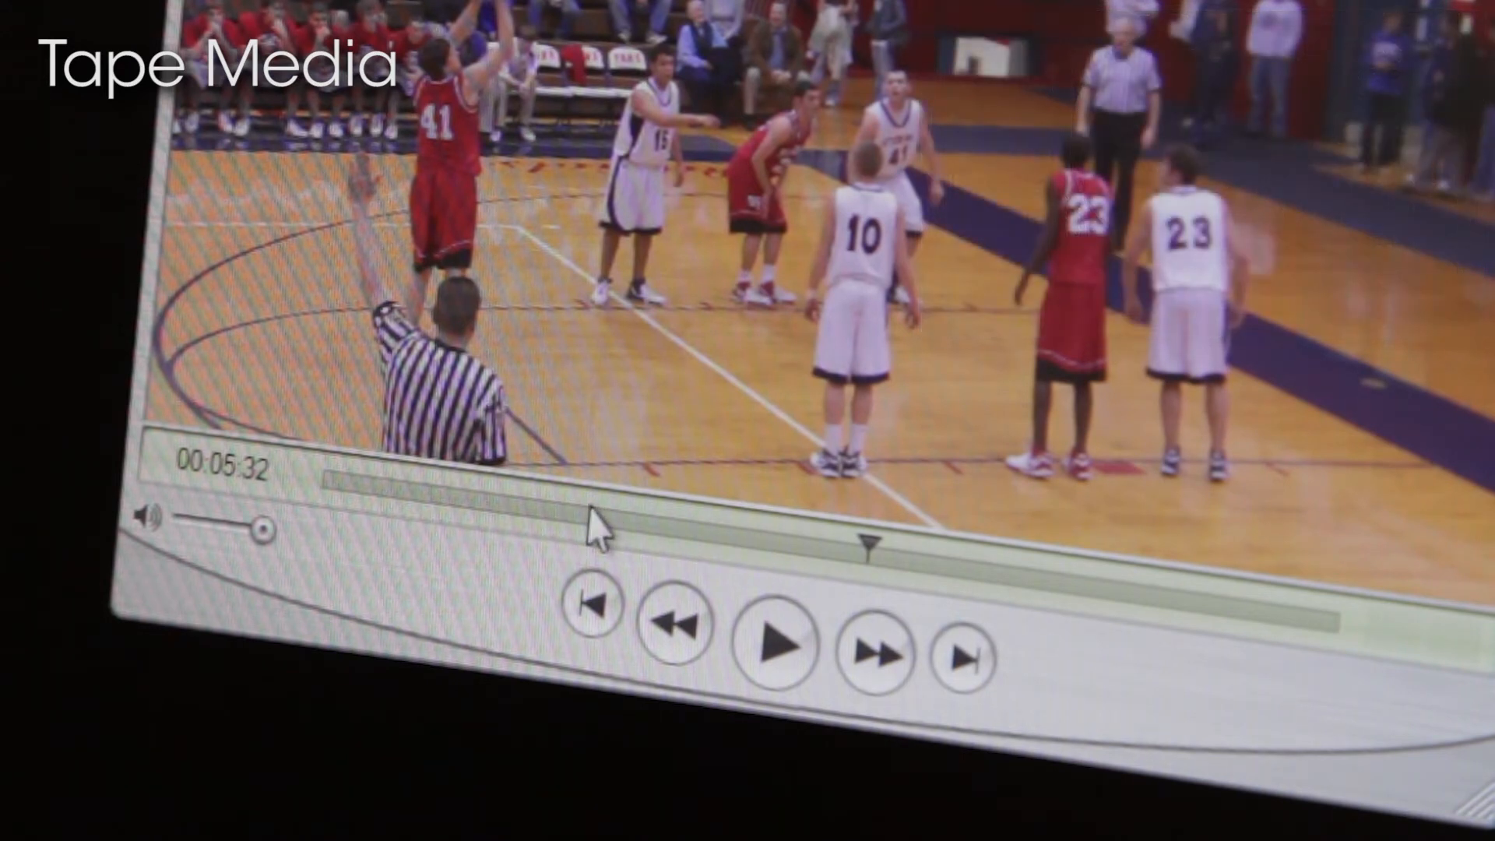
mouse_move(548, 687)
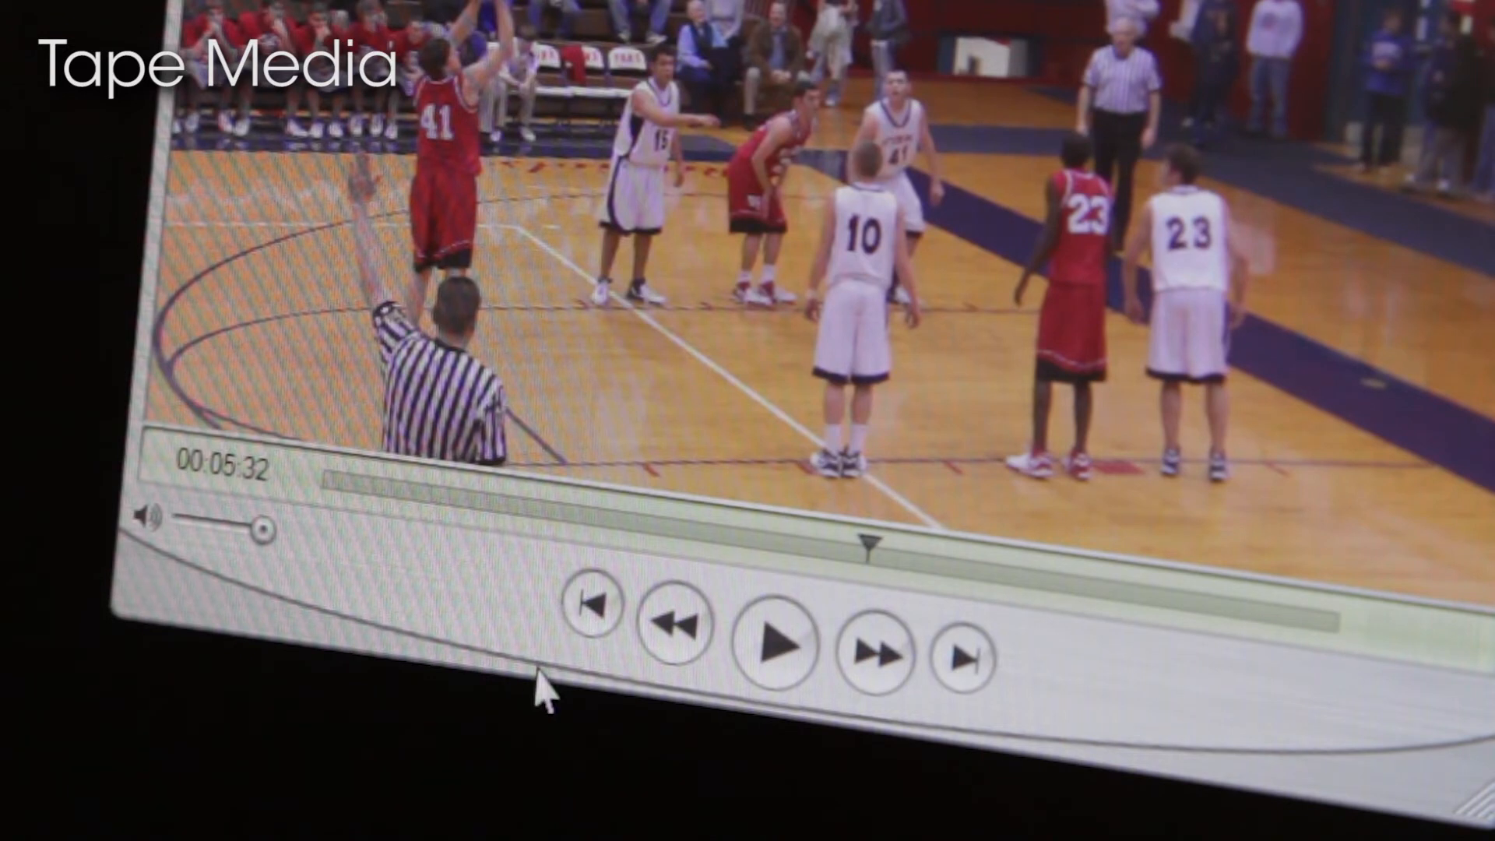
mouse_move(706, 545)
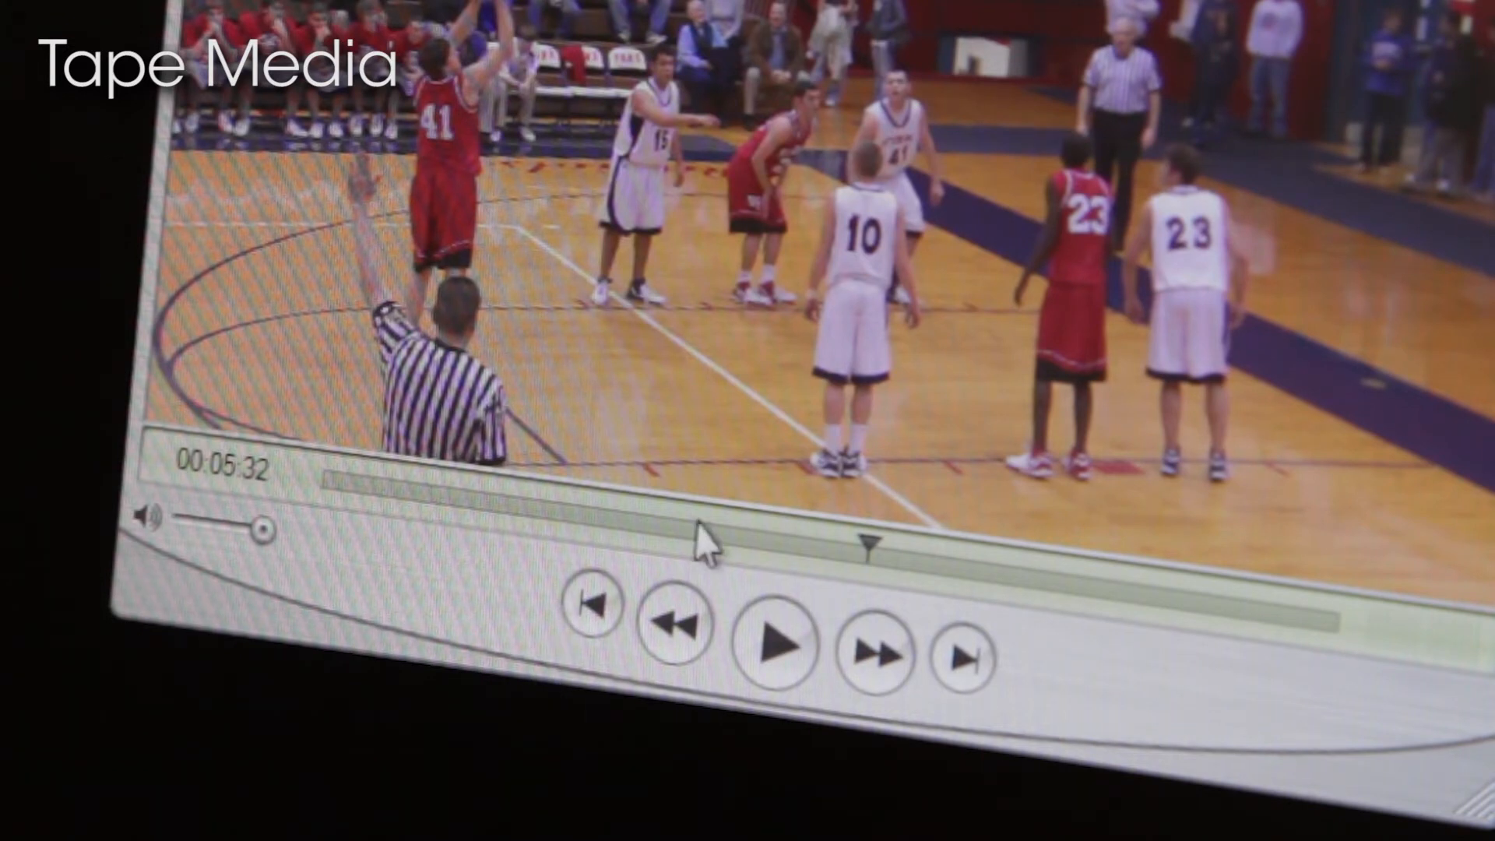
mouse_move(704, 552)
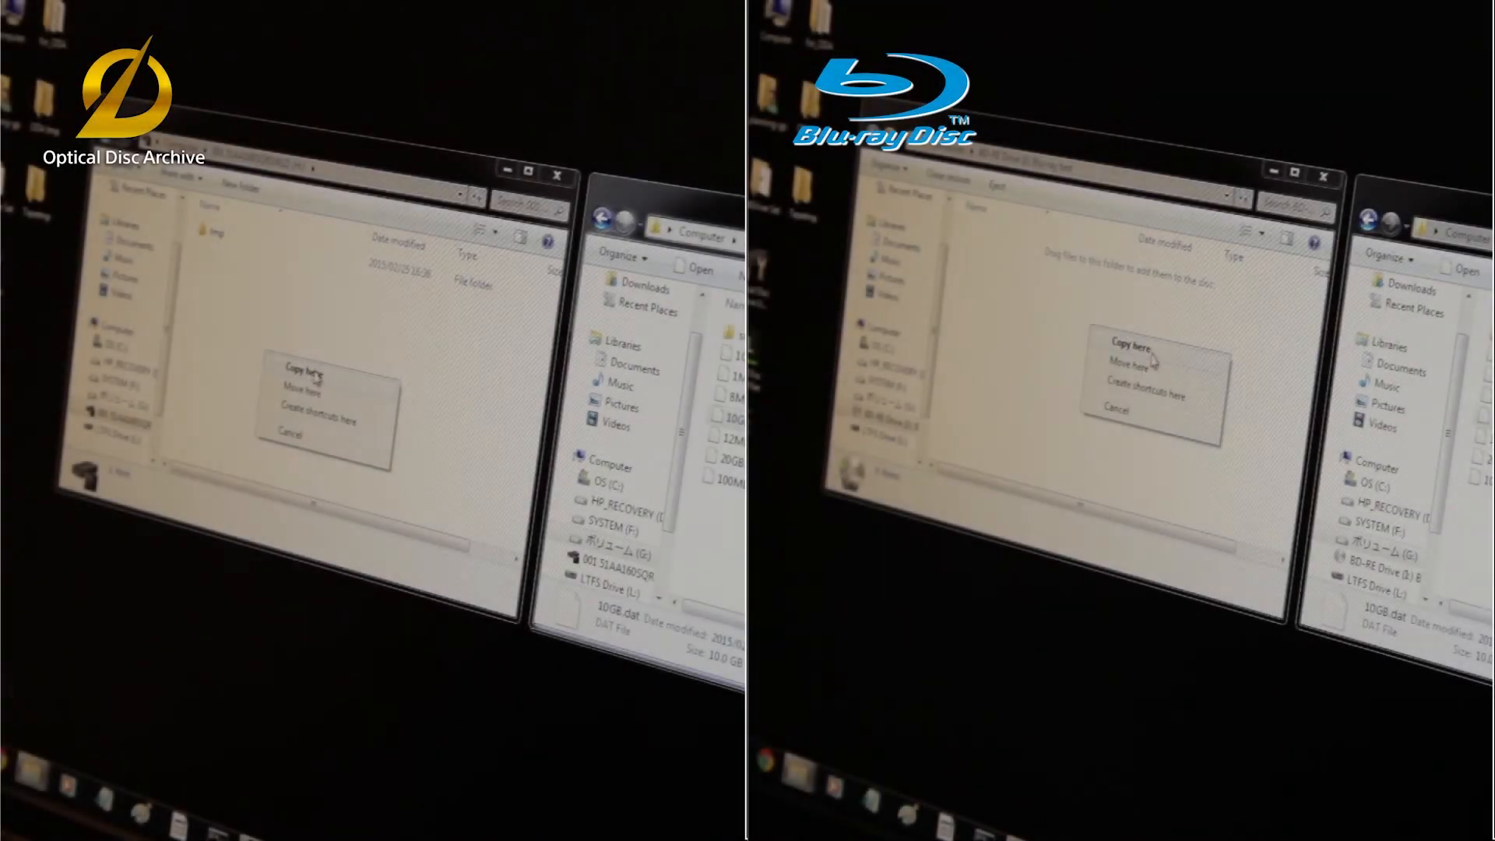
Step: Start copying 10GB.dat from the disc into the empty 'test copy' folder via Copy here
left_click(299, 367)
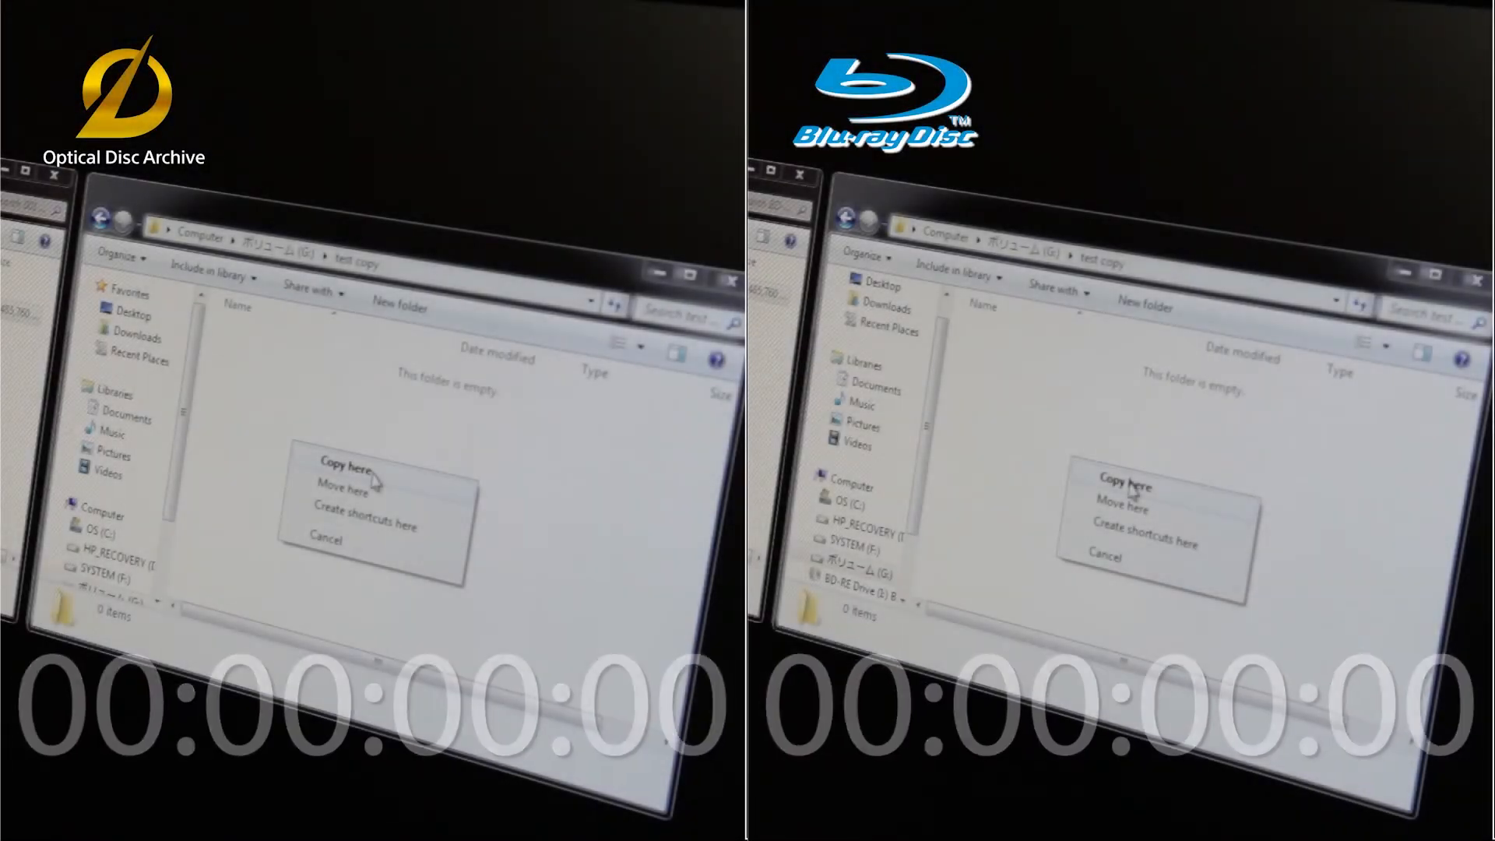
left_click(346, 466)
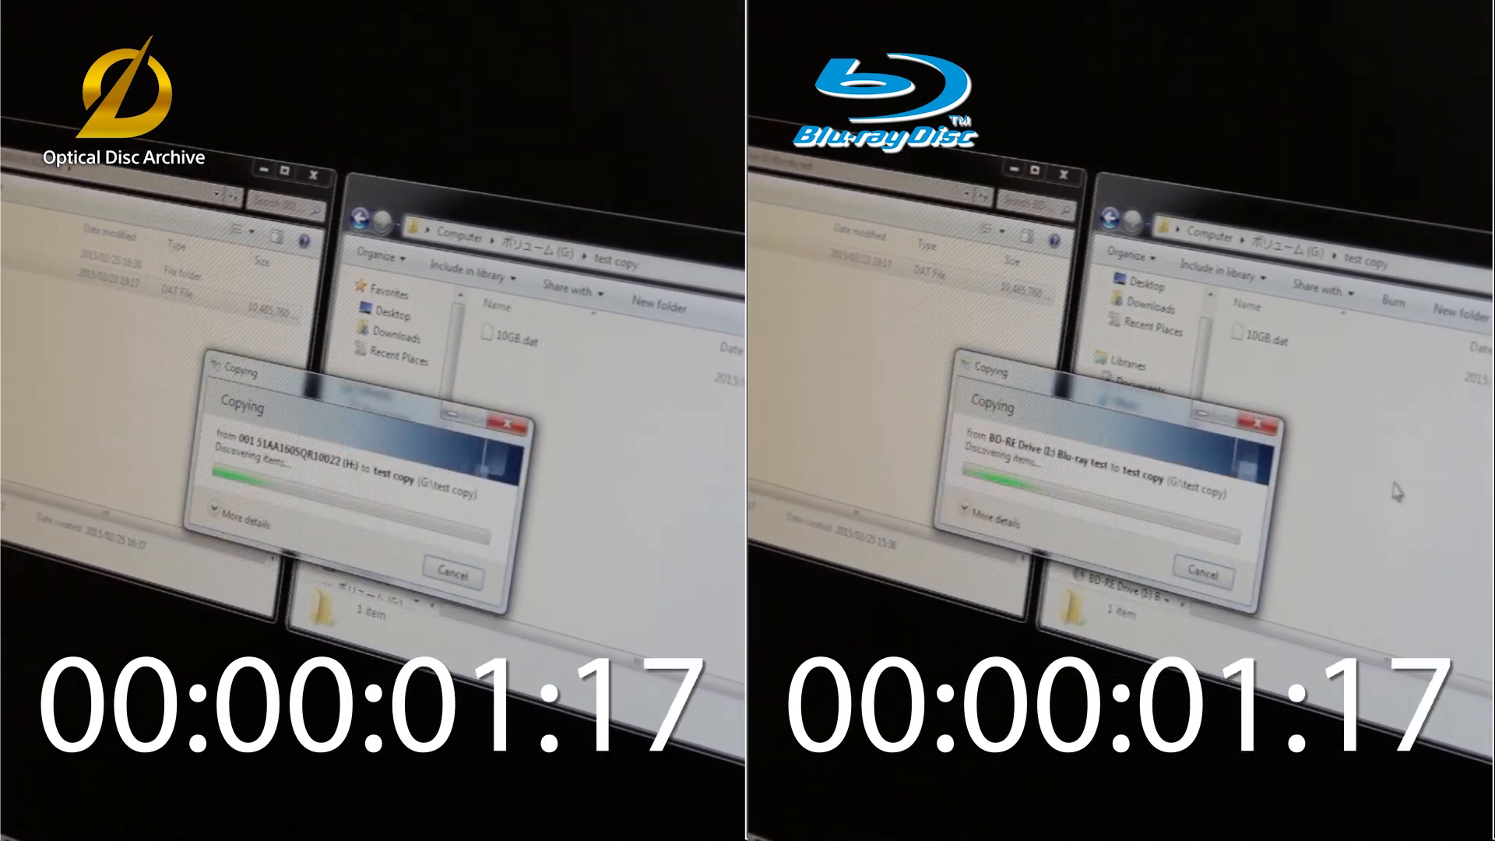